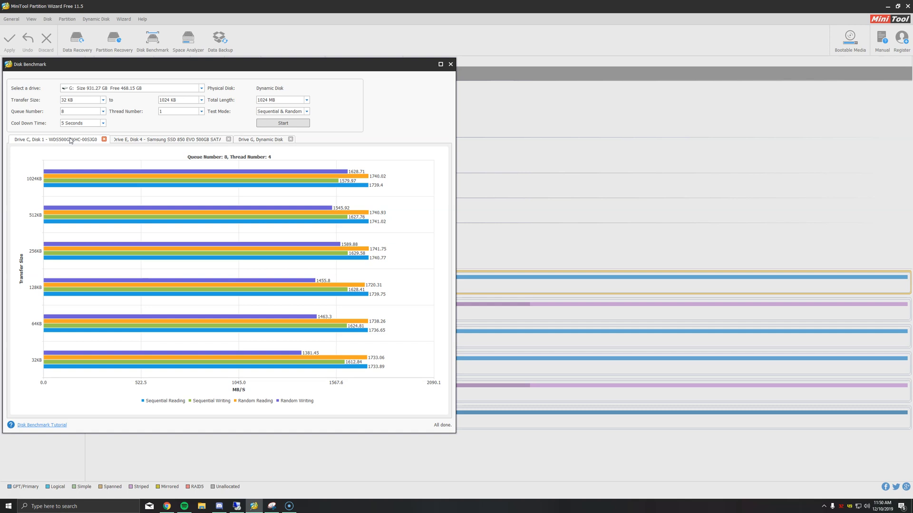
Show the Samsung SATA SSD results, then the Drive G dynamic disk benchmark chart
{"action": "left_click", "coordinate": [169, 139]}
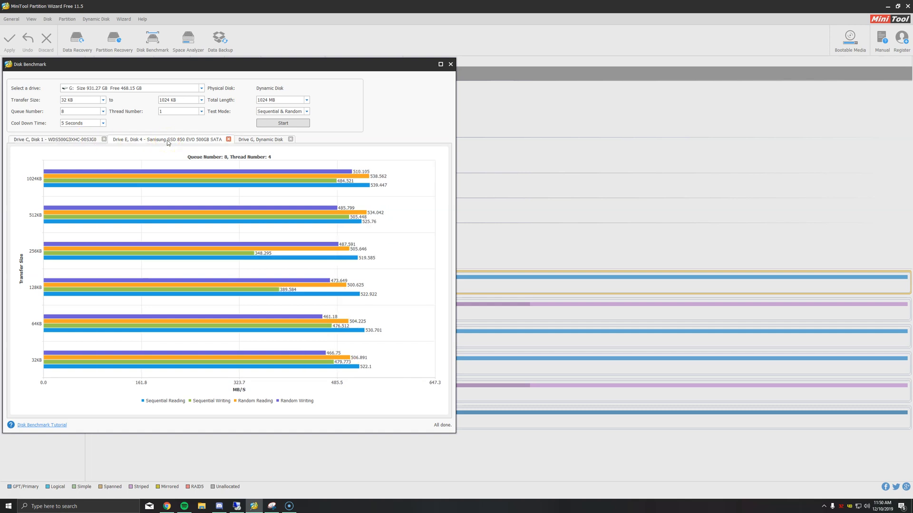
{"action": "left_click", "coordinate": [260, 139]}
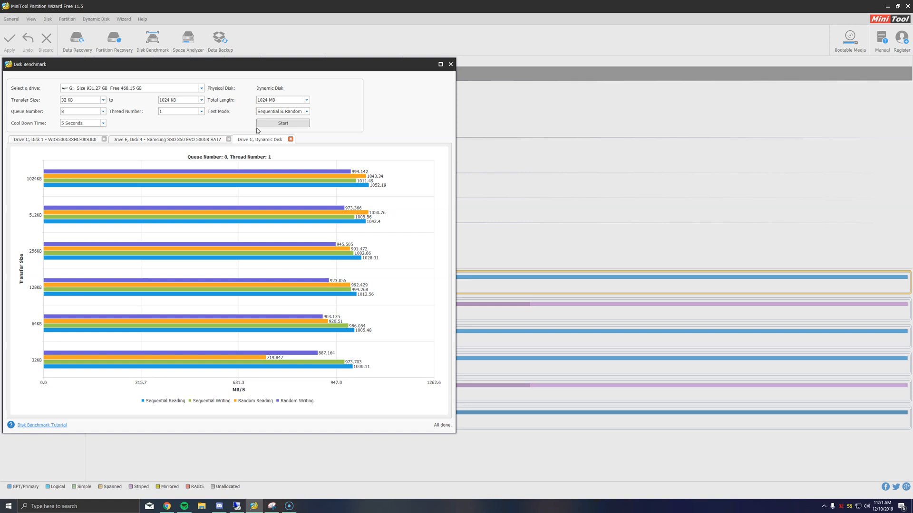
{"action": "mouse_move", "coordinate": [200, 142]}
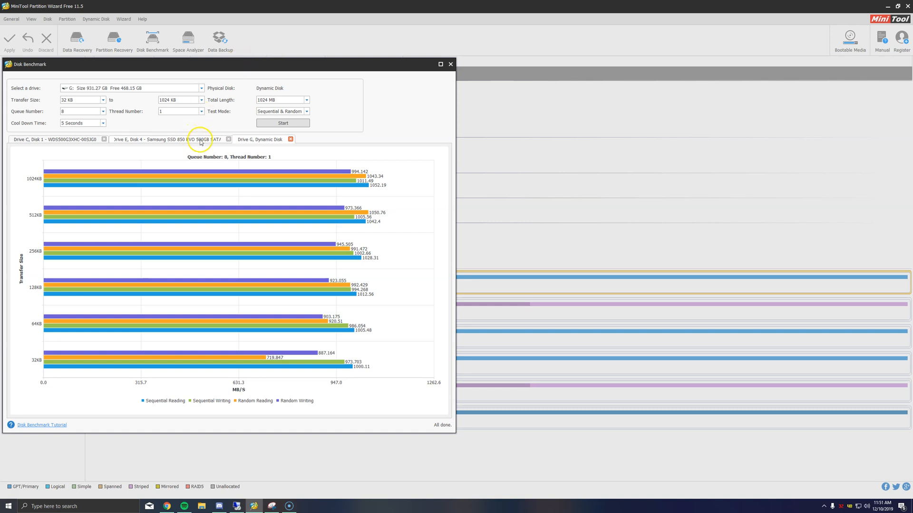
{"action": "mouse_move", "coordinate": [198, 169]}
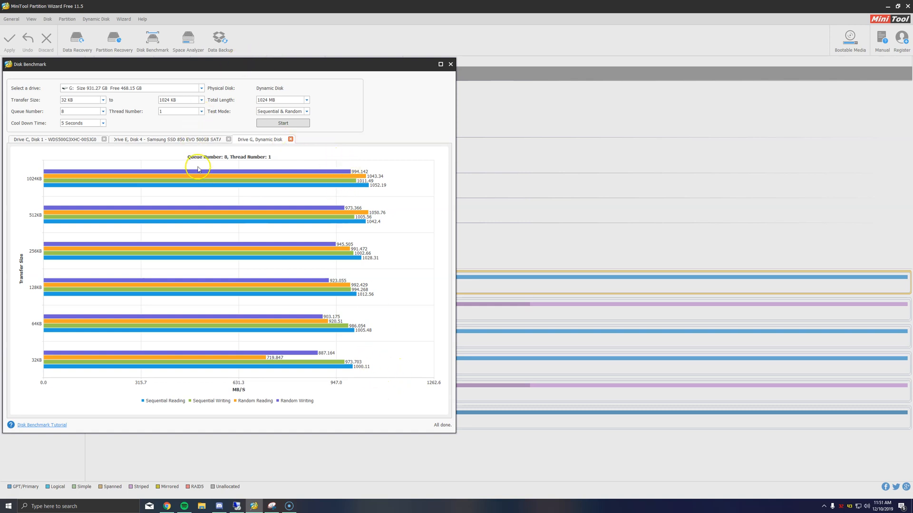
Compare Drive G's ~1000 MB/s chart, ending on Drive E's ~500 MB/s results
{"action": "left_click", "coordinate": [260, 140]}
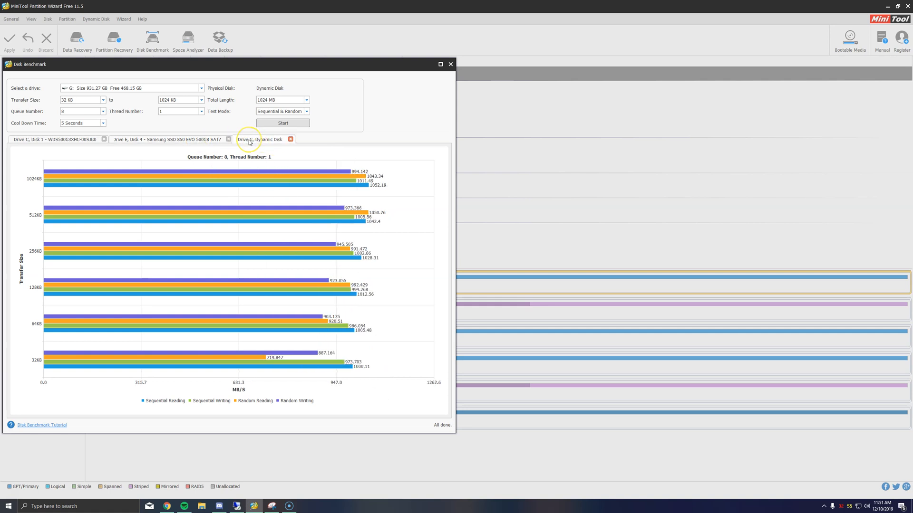
{"action": "mouse_move", "coordinate": [195, 143]}
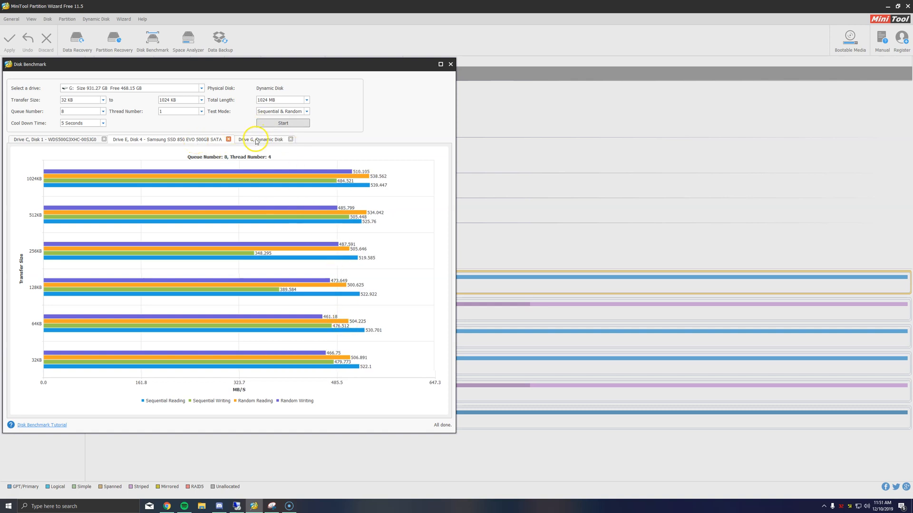
{"action": "left_click", "coordinate": [282, 123]}
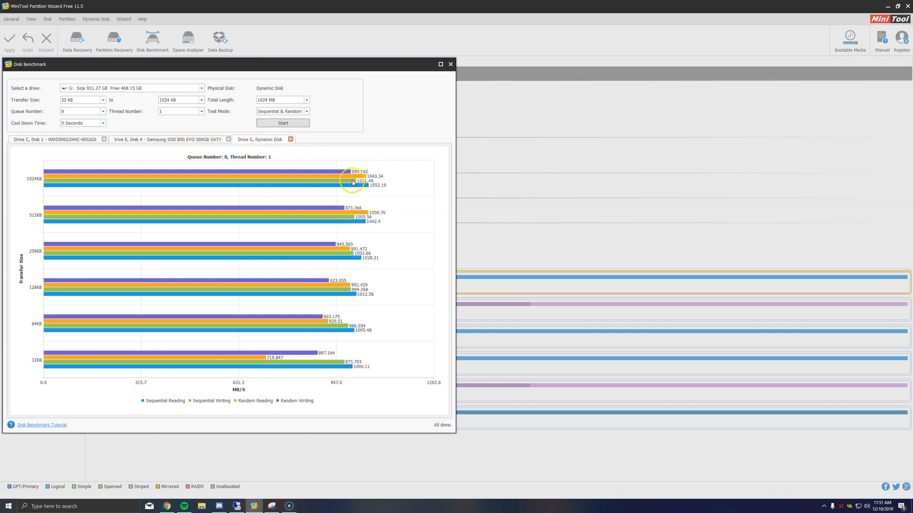
{"action": "mouse_move", "coordinate": [360, 187]}
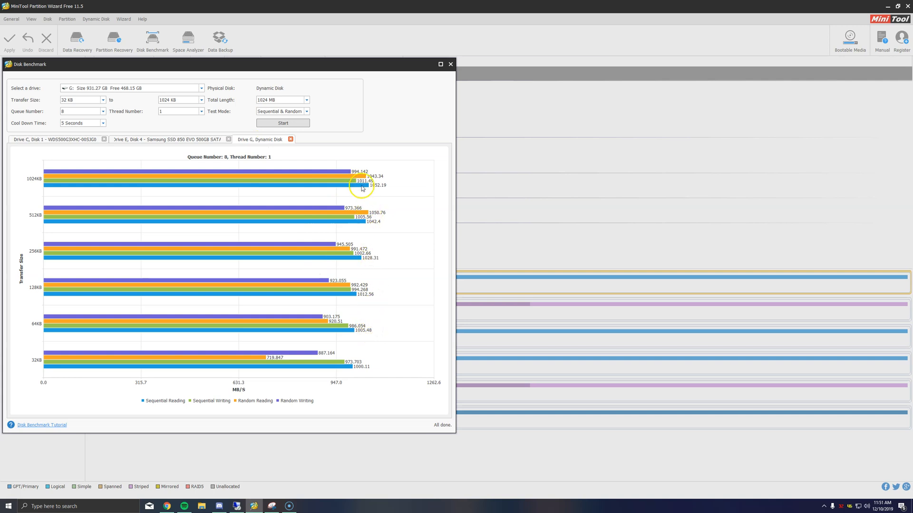
{"action": "mouse_move", "coordinate": [251, 145]}
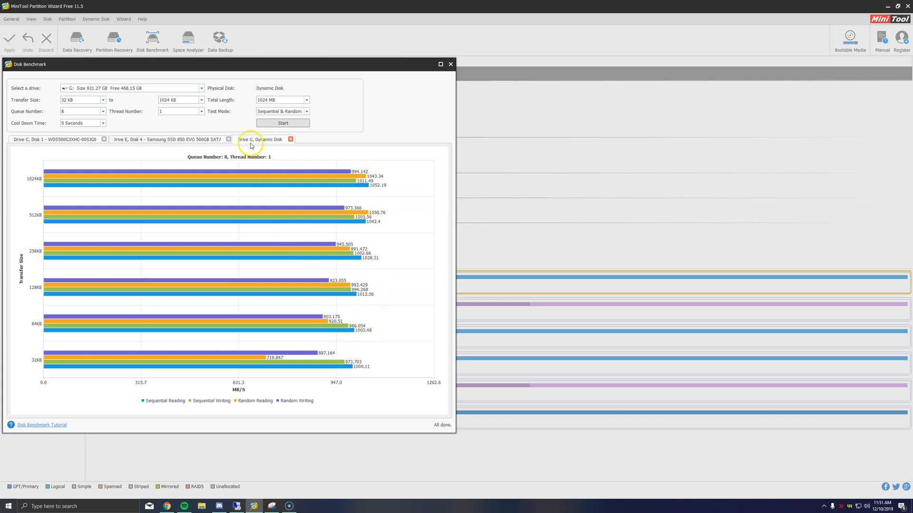
{"action": "mouse_move", "coordinate": [264, 142]}
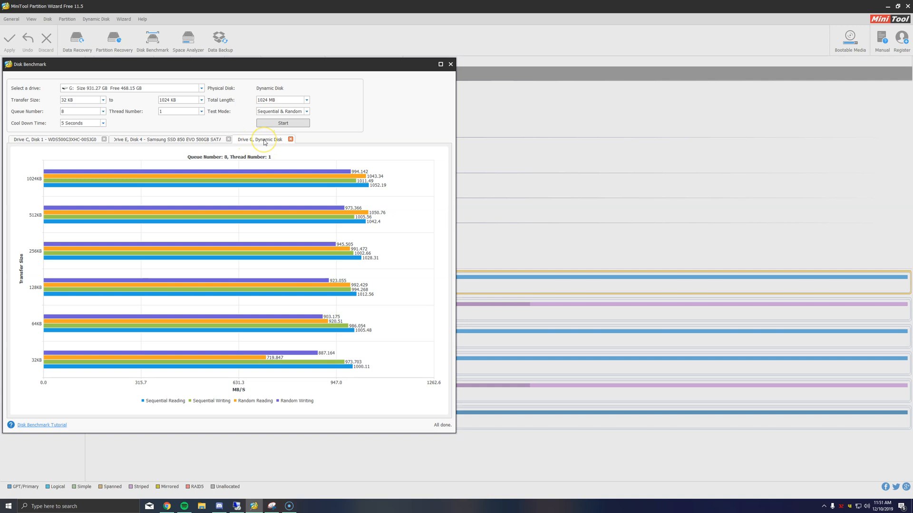
{"action": "mouse_move", "coordinate": [65, 140]}
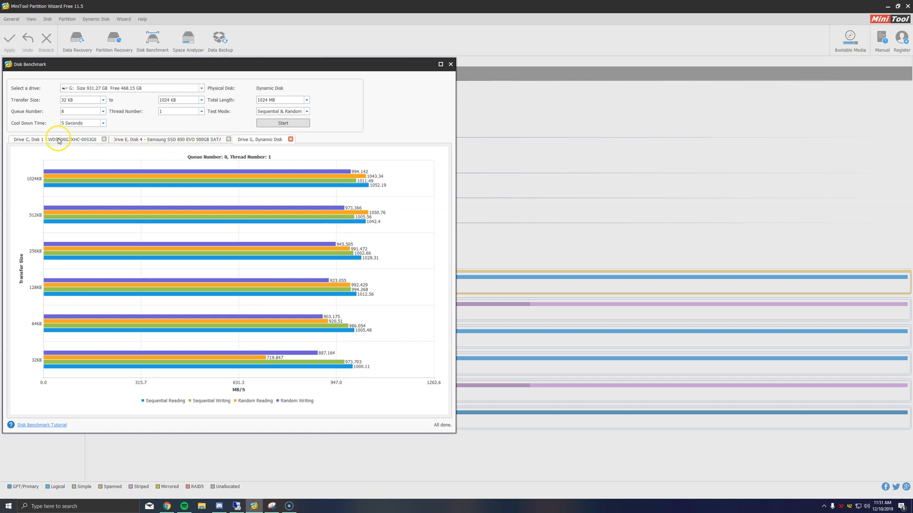
{"action": "left_click", "coordinate": [172, 139]}
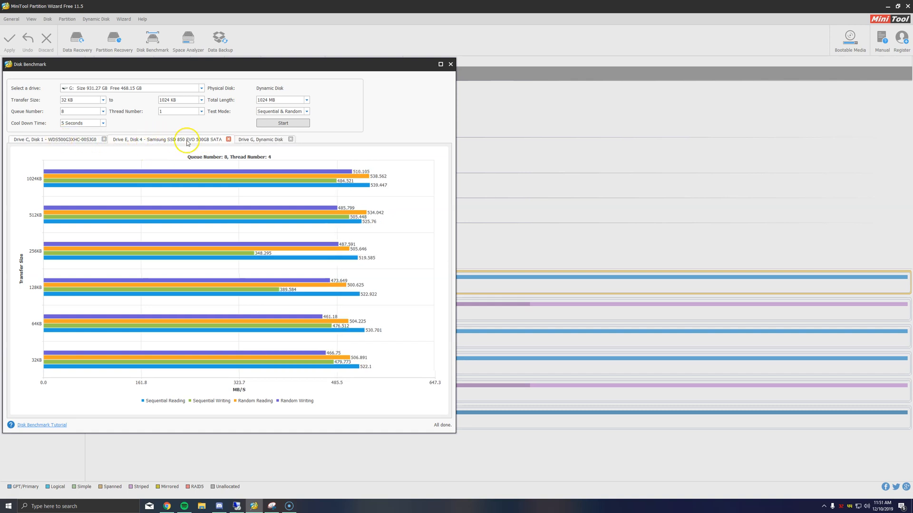
{"action": "mouse_move", "coordinate": [213, 168]}
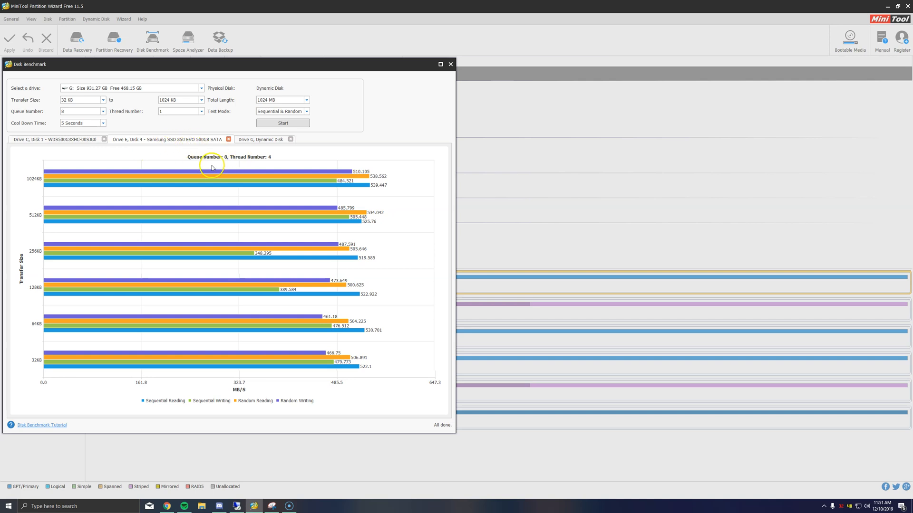
{"action": "mouse_move", "coordinate": [83, 143]}
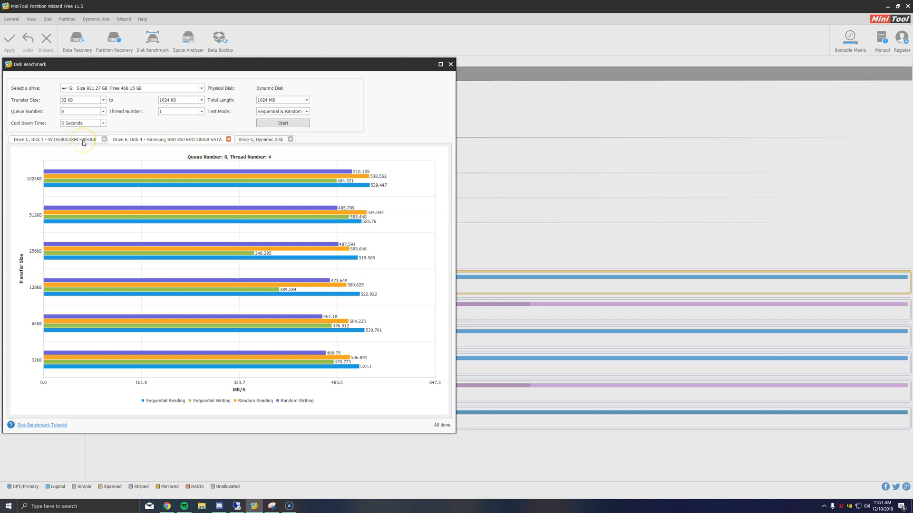
Show Drive C's WD NVMe M.2 SSD results, around 1,500–1,740 MB/s
{"action": "left_click", "coordinate": [52, 139]}
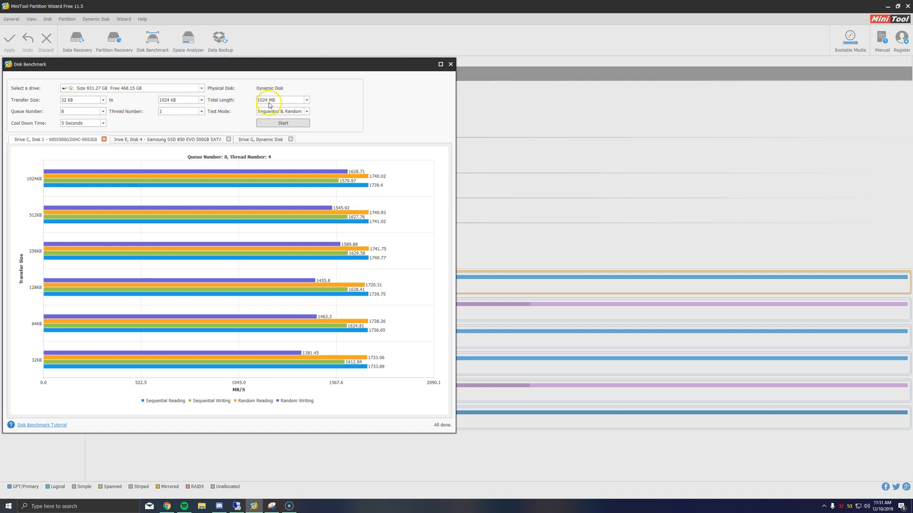
{"action": "mouse_move", "coordinate": [272, 114]}
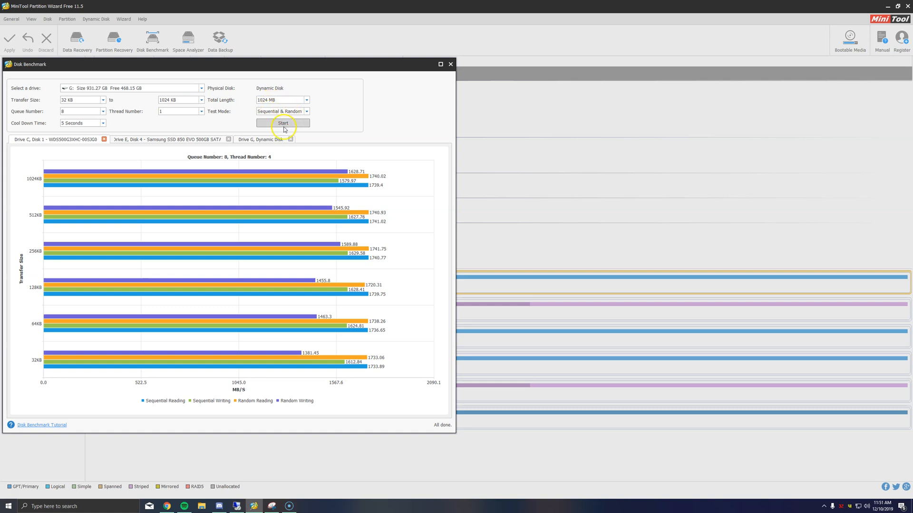
{"action": "mouse_move", "coordinate": [283, 125]}
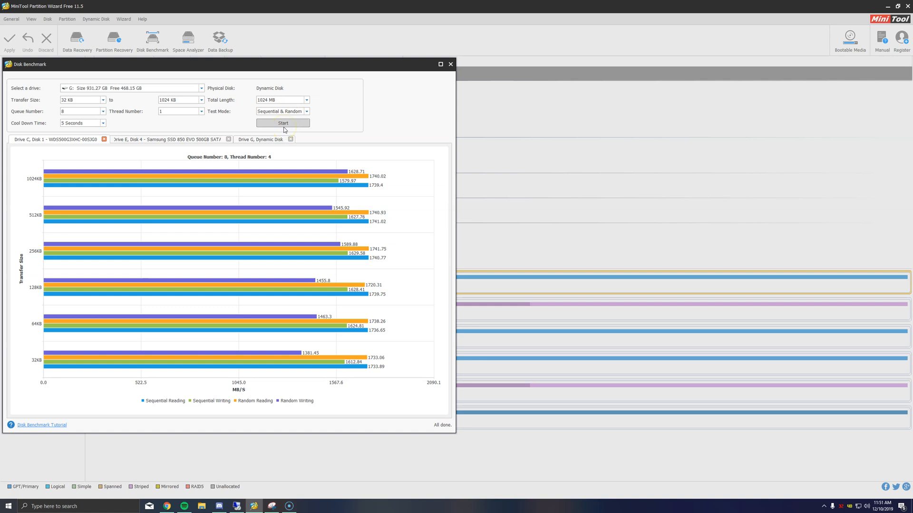
{"action": "mouse_move", "coordinate": [179, 143]}
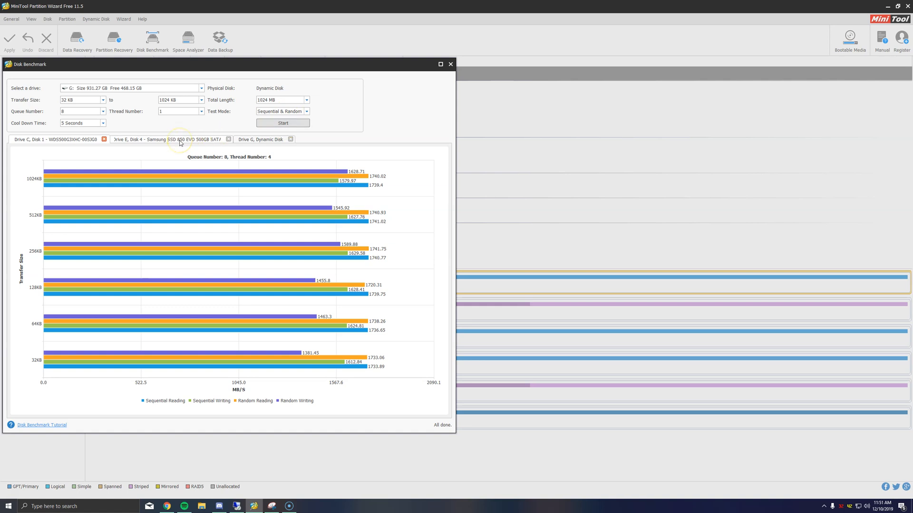
{"action": "mouse_move", "coordinate": [94, 140]}
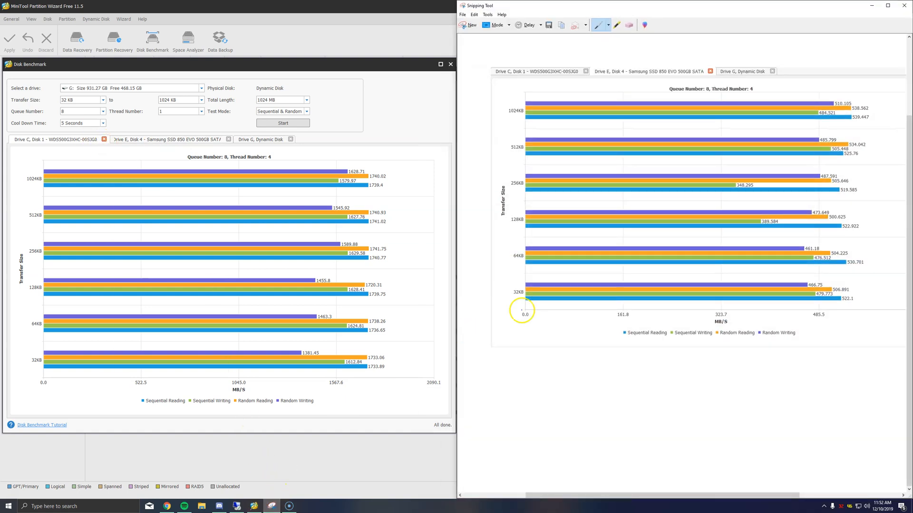
{"action": "mouse_move", "coordinate": [660, 143]}
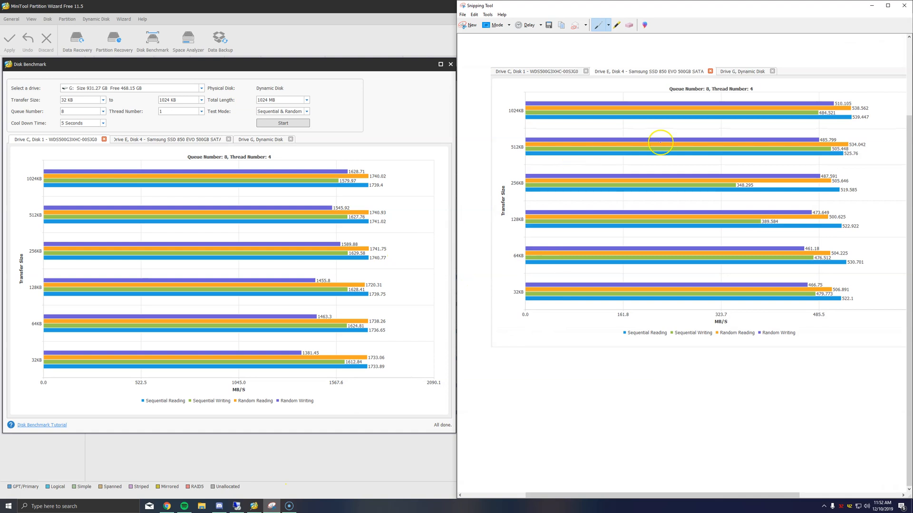
{"action": "mouse_move", "coordinate": [755, 169]}
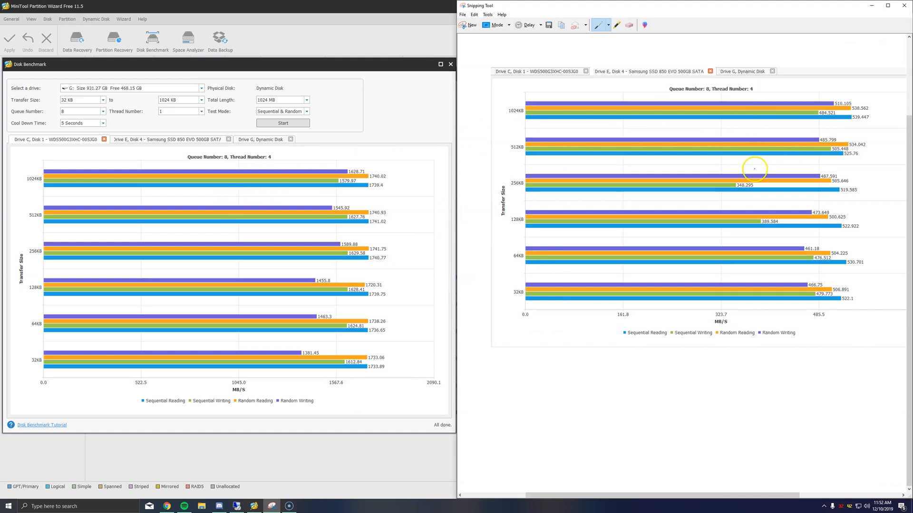
{"action": "mouse_move", "coordinate": [279, 327]}
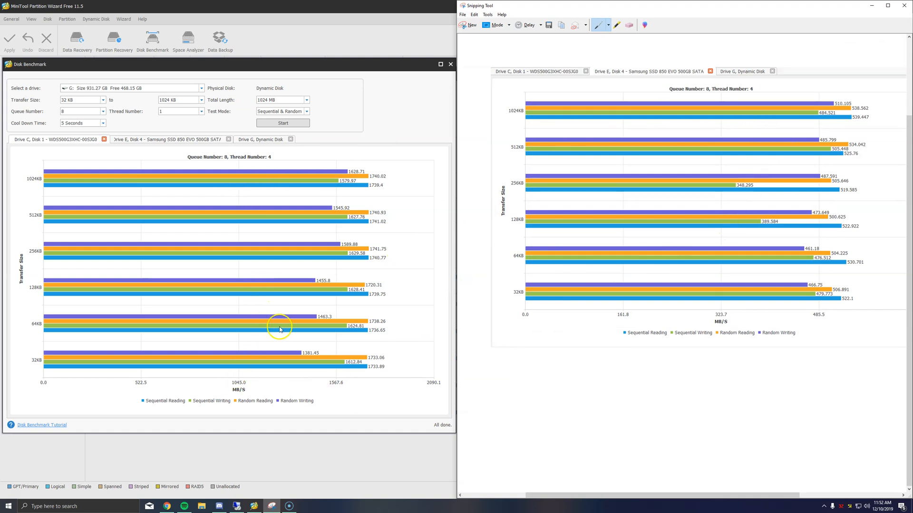
{"action": "mouse_move", "coordinate": [328, 337]}
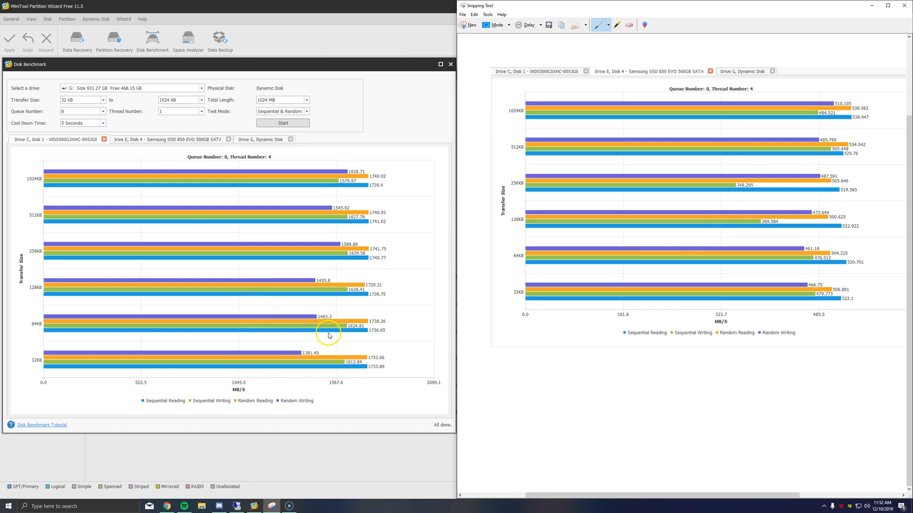
{"action": "mouse_move", "coordinate": [334, 334]}
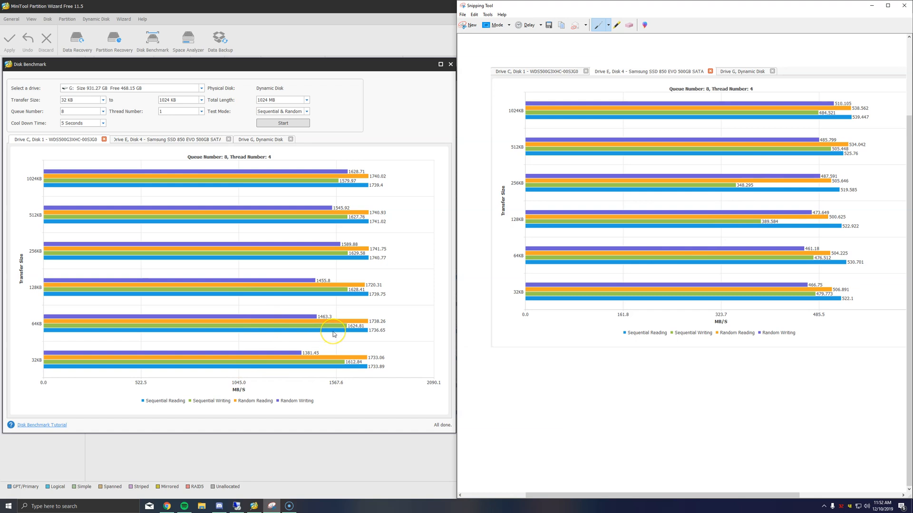
{"action": "mouse_move", "coordinate": [343, 327]}
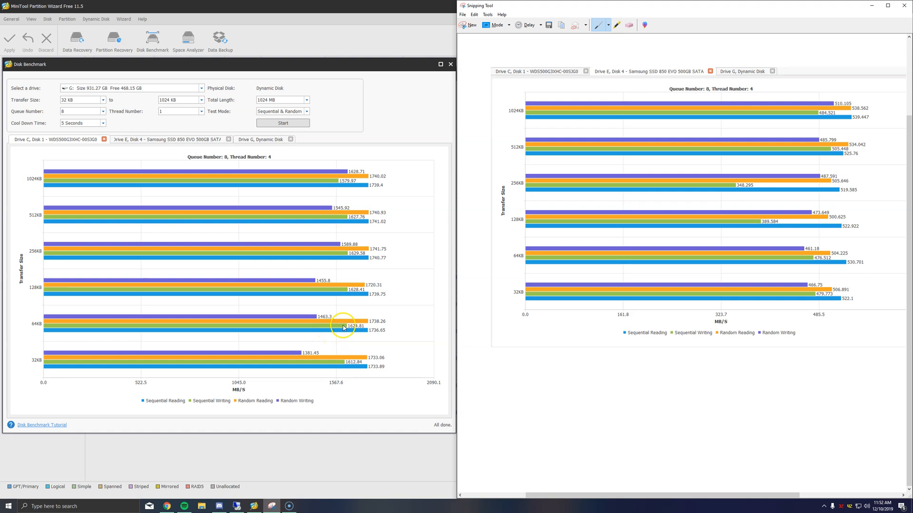
{"action": "mouse_move", "coordinate": [368, 239]}
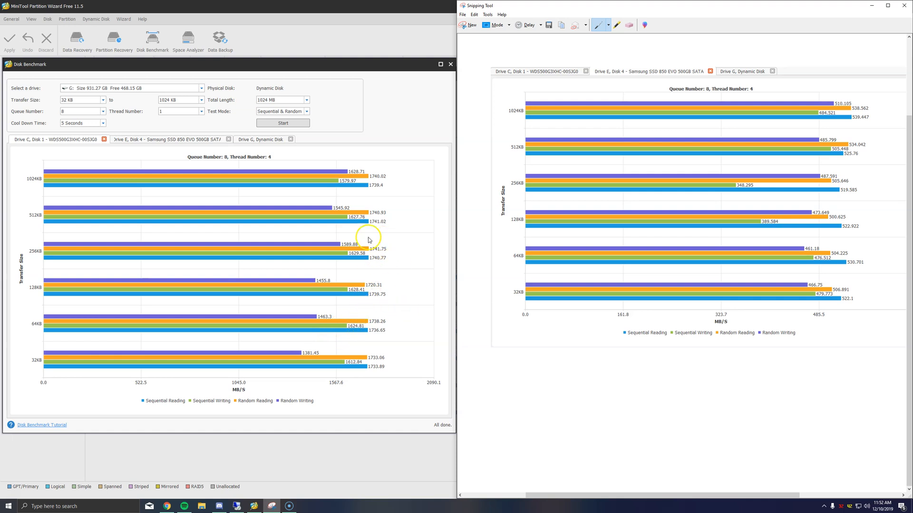
{"action": "mouse_move", "coordinate": [431, 252]}
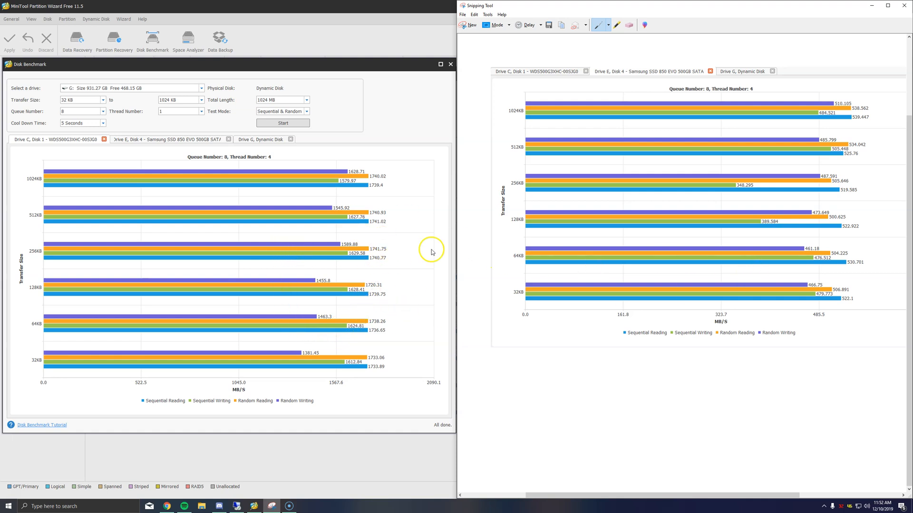
{"action": "mouse_move", "coordinate": [588, 185]}
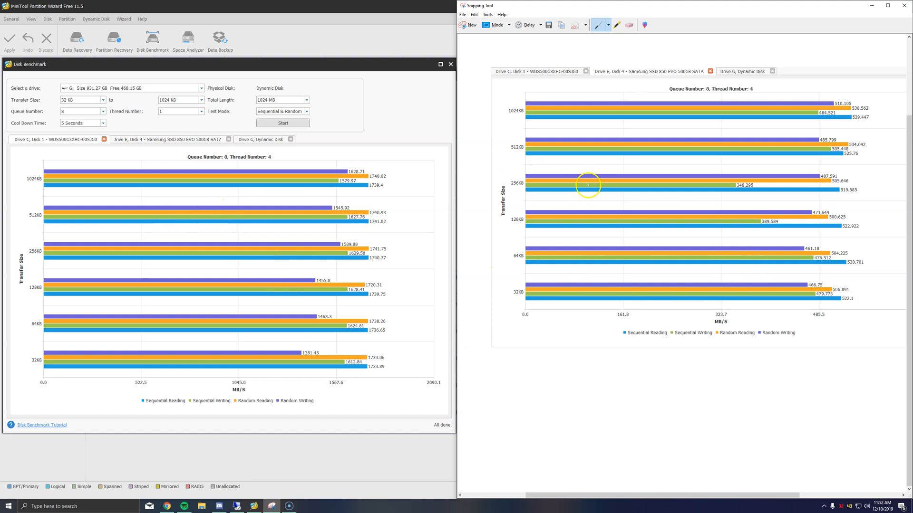
{"action": "mouse_move", "coordinate": [506, 192]}
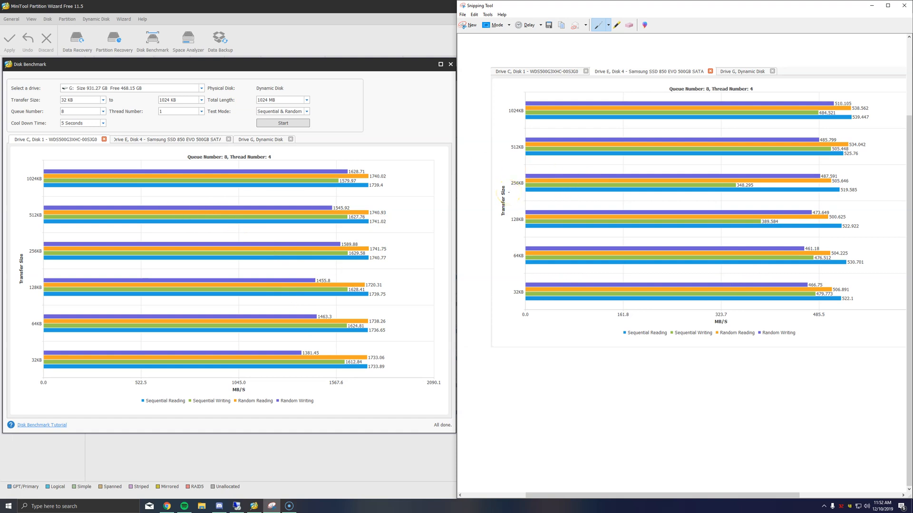
{"action": "mouse_move", "coordinate": [163, 146]}
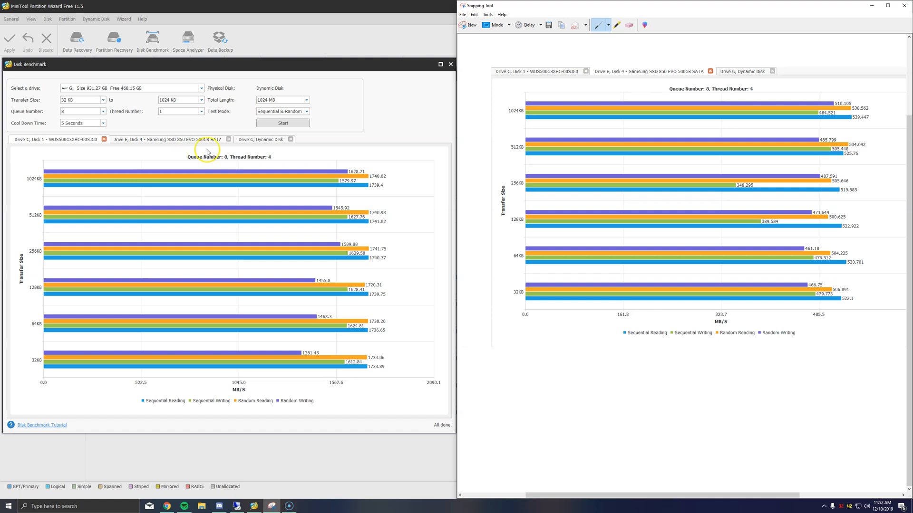
{"action": "mouse_move", "coordinate": [207, 152]}
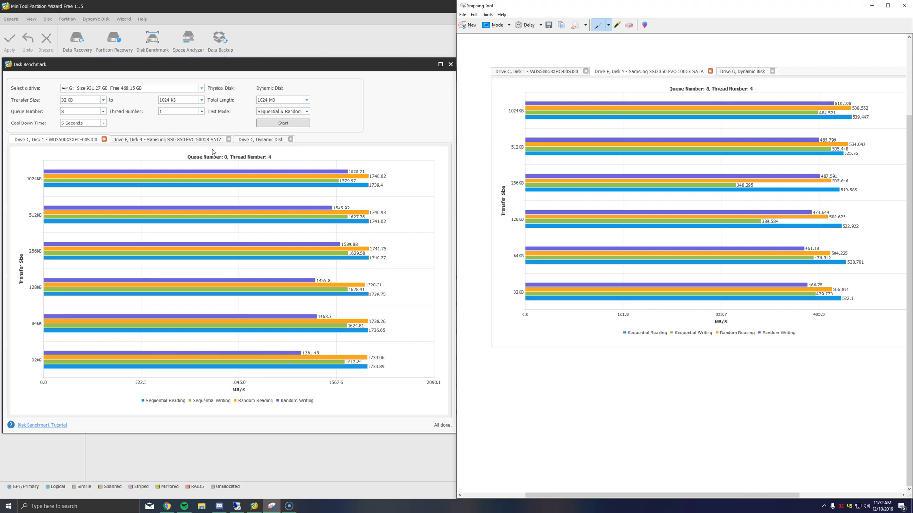
{"action": "mouse_move", "coordinate": [220, 152]}
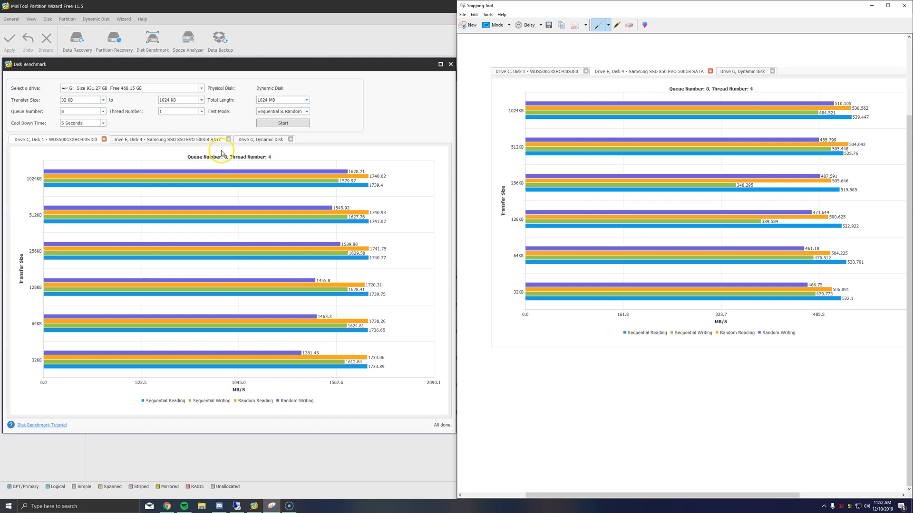
{"action": "mouse_move", "coordinate": [249, 147]}
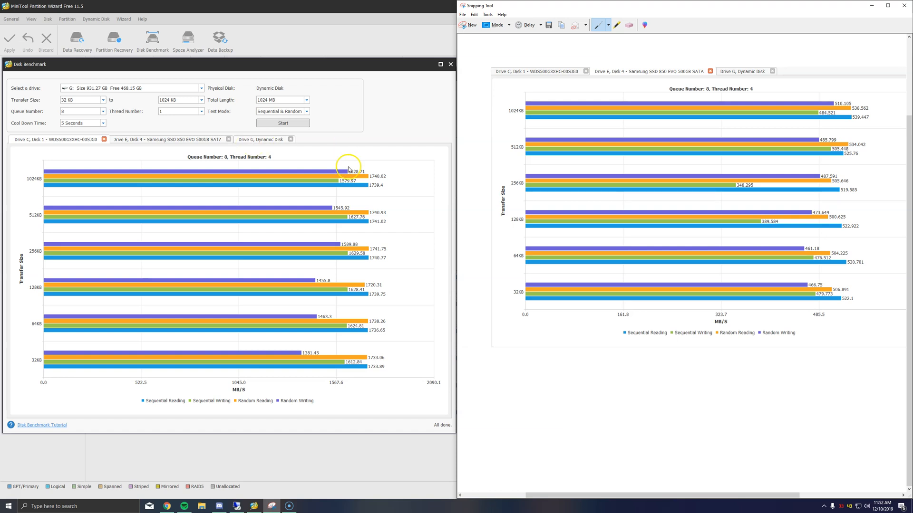
{"action": "mouse_move", "coordinate": [288, 179]}
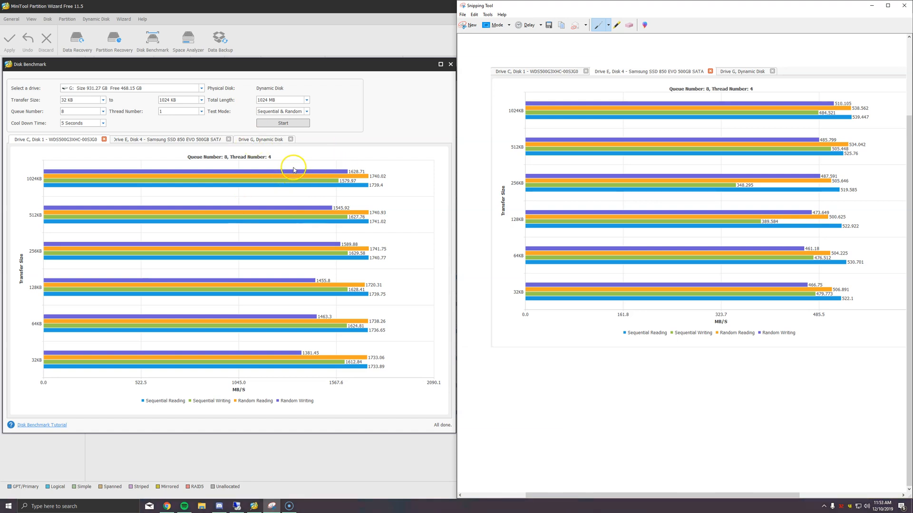
{"action": "mouse_move", "coordinate": [236, 334]}
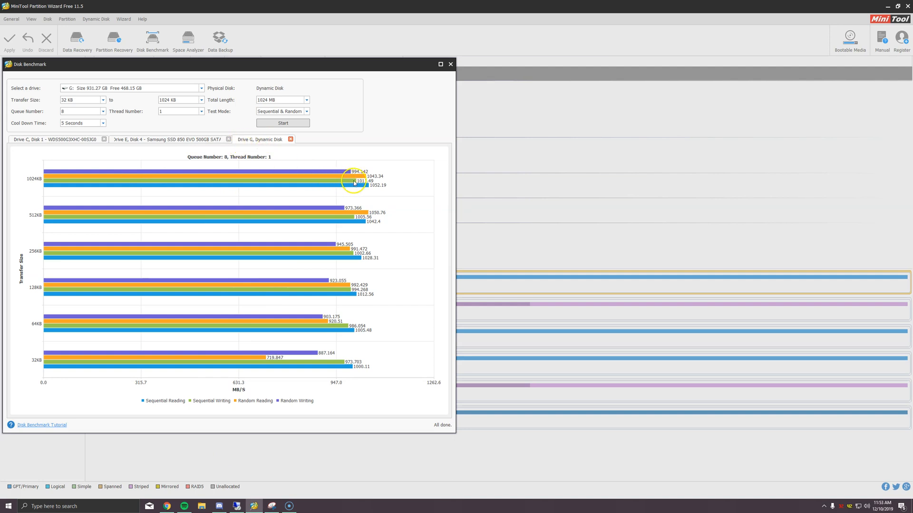
{"action": "mouse_move", "coordinate": [389, 310]}
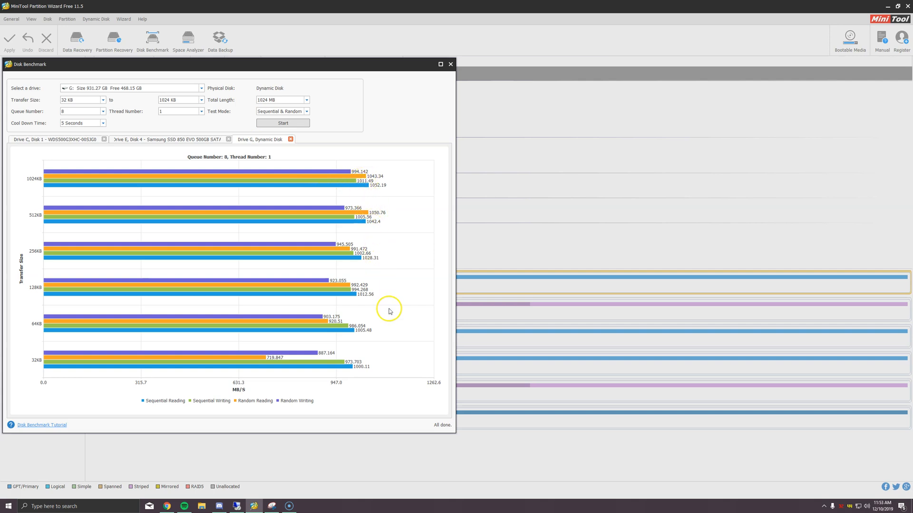
{"action": "mouse_move", "coordinate": [392, 347]}
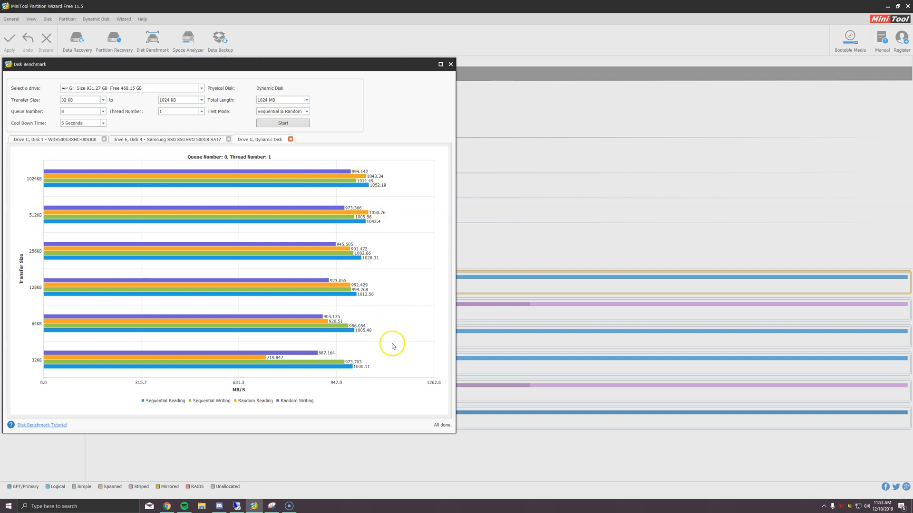
{"action": "mouse_move", "coordinate": [367, 266]}
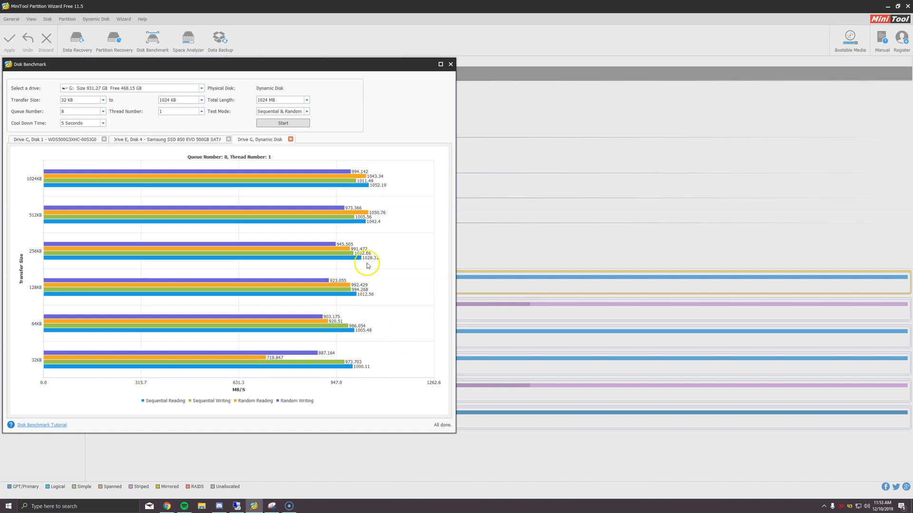
{"action": "mouse_move", "coordinate": [340, 176]}
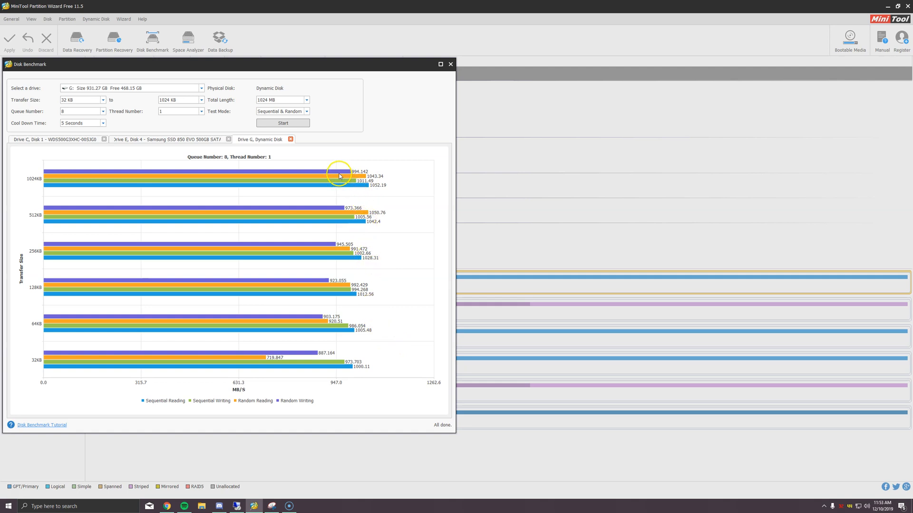
{"action": "mouse_move", "coordinate": [362, 337]}
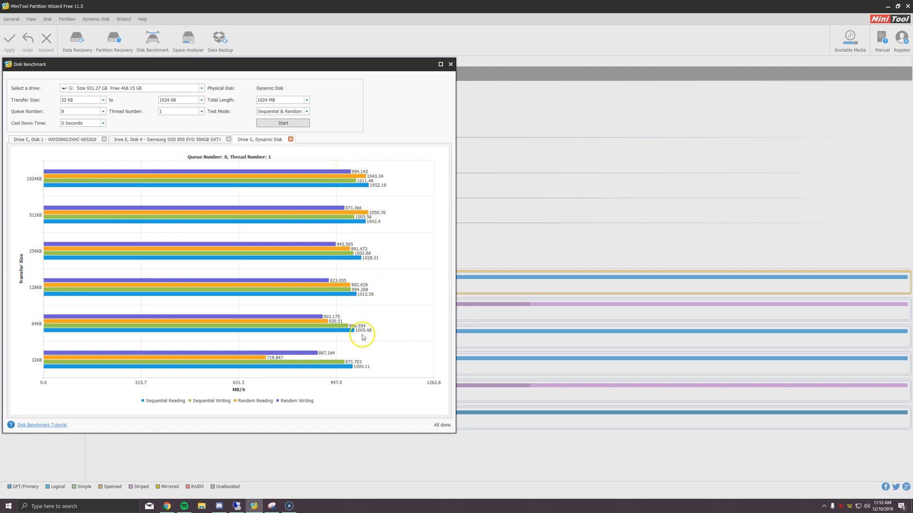
{"action": "mouse_move", "coordinate": [362, 337]}
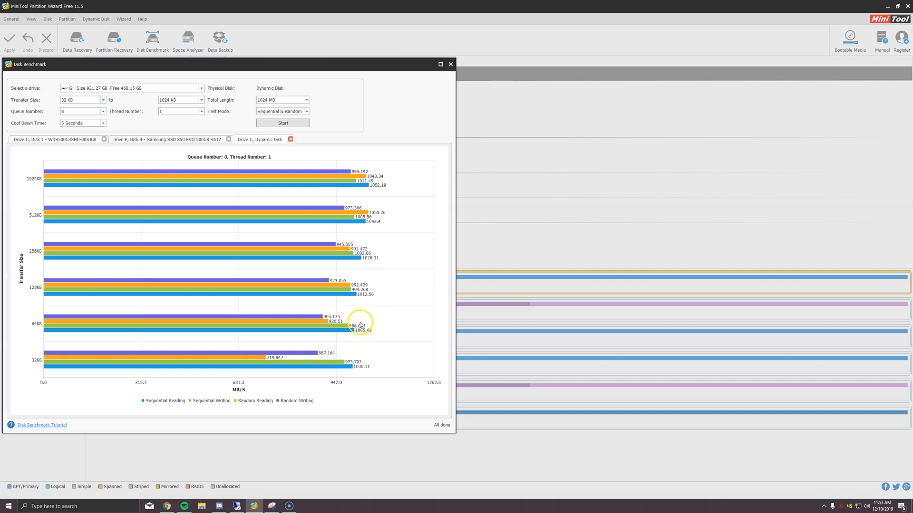
{"action": "mouse_move", "coordinate": [363, 314]}
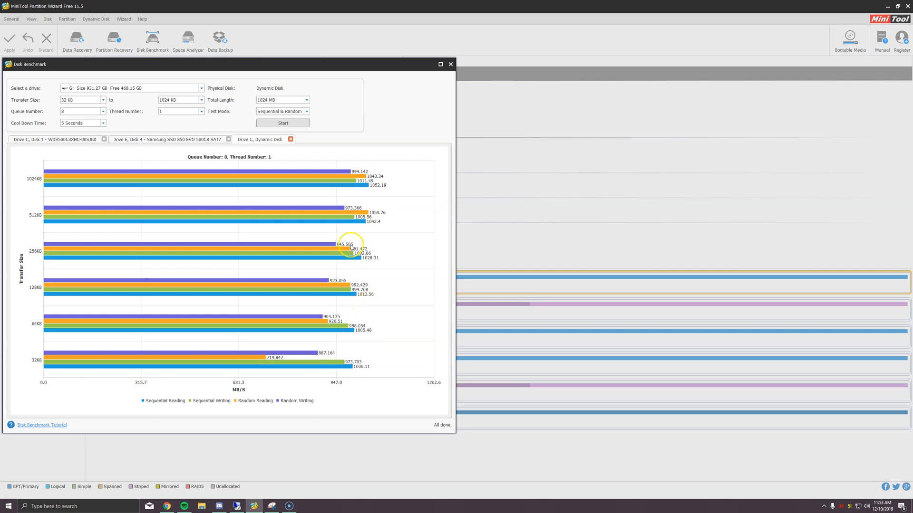
{"action": "mouse_move", "coordinate": [134, 158]}
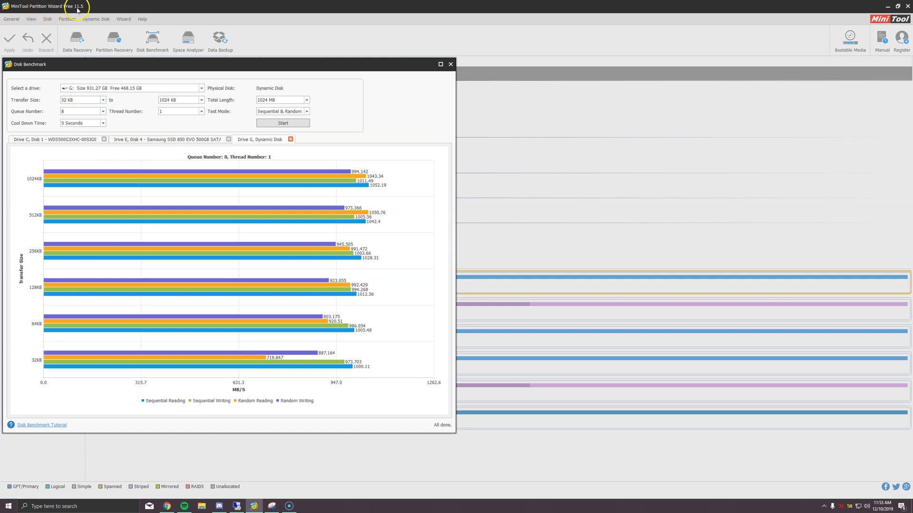
{"action": "mouse_move", "coordinate": [255, 69]}
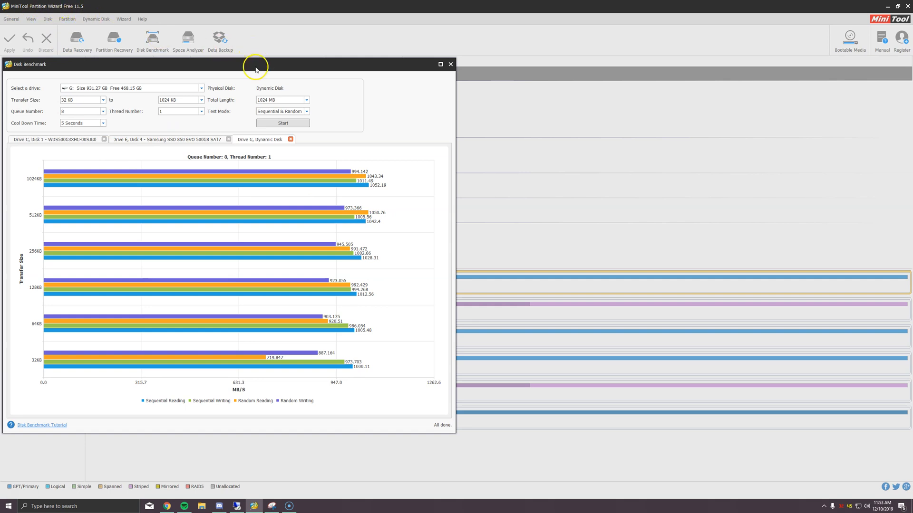
{"action": "mouse_move", "coordinate": [858, 227]}
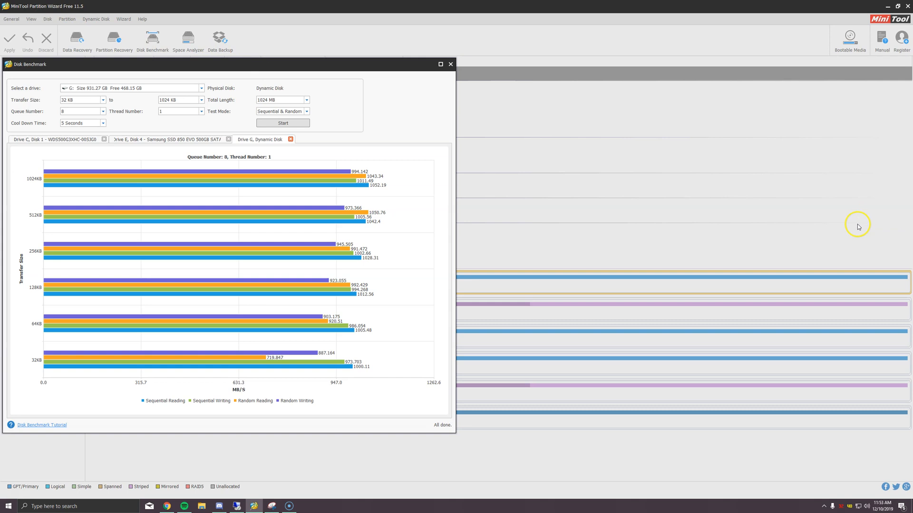
{"action": "mouse_move", "coordinate": [239, 158]}
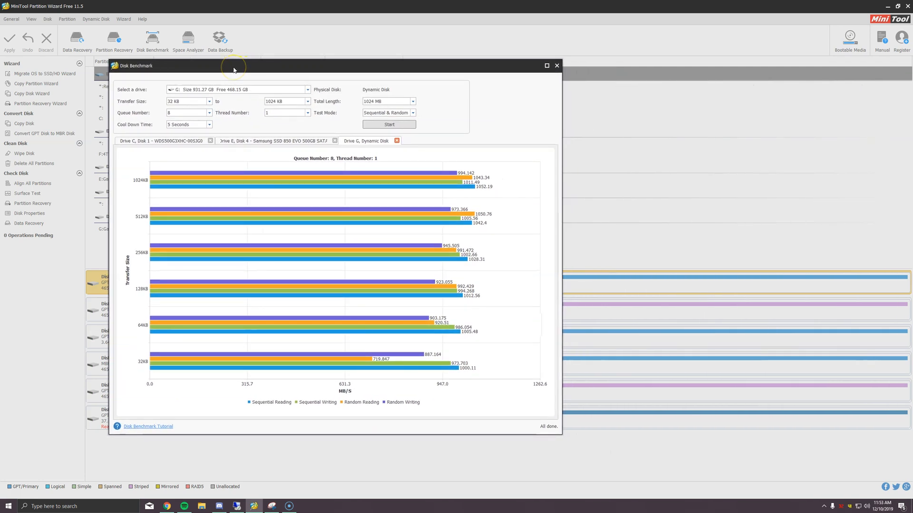
{"action": "mouse_move", "coordinate": [236, 77]}
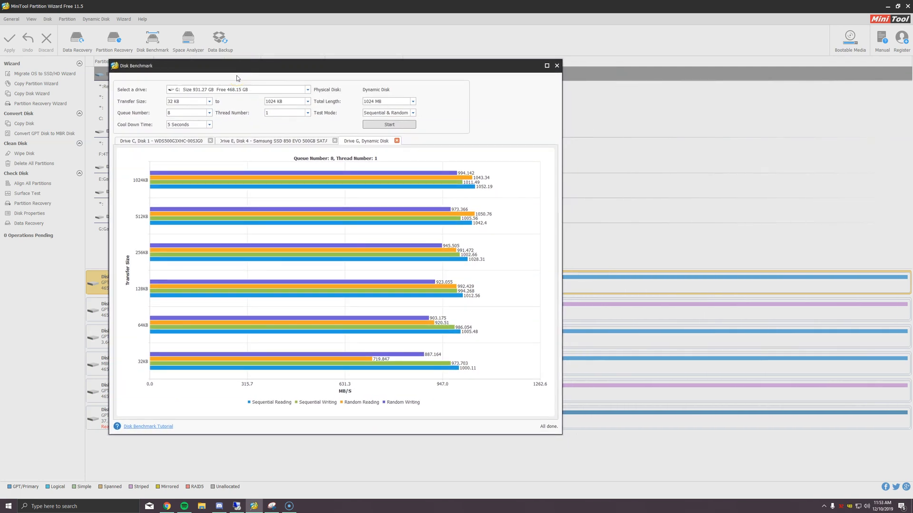